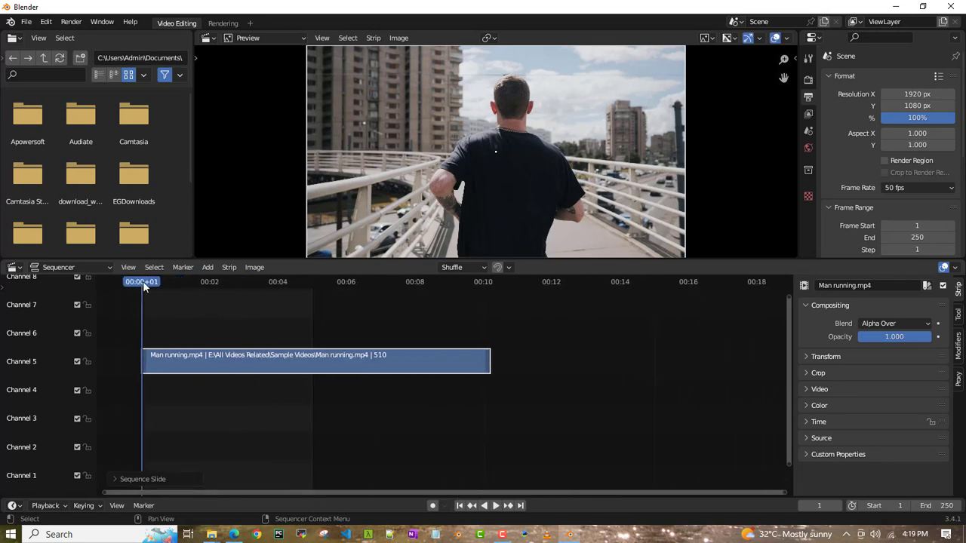
Preview the running-man clip by playing and stopping playback twice
left_click(489, 506)
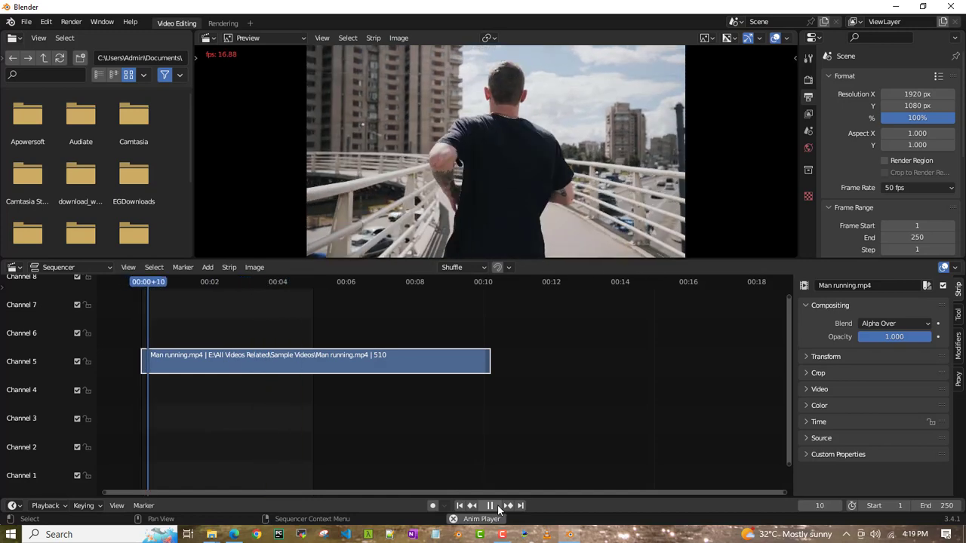
left_click(489, 506)
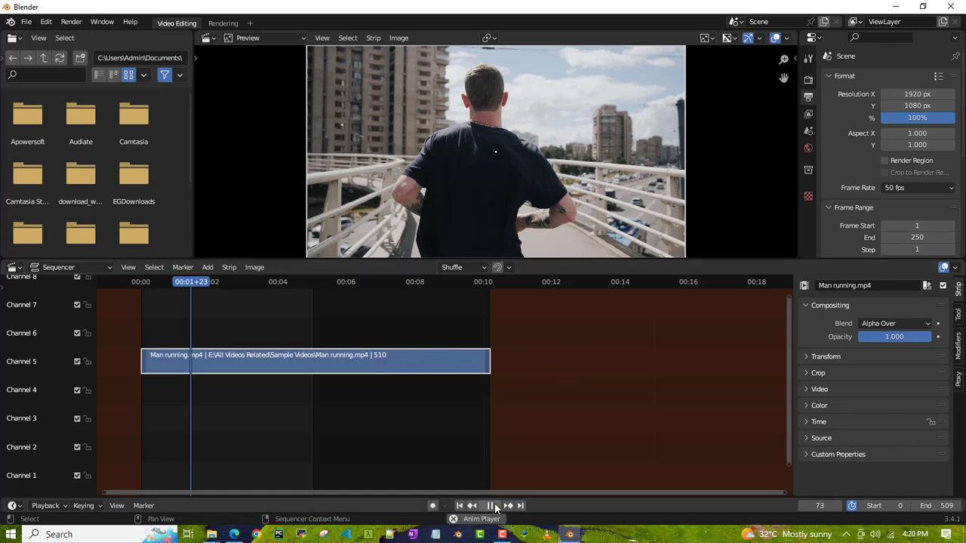
left_click(489, 506)
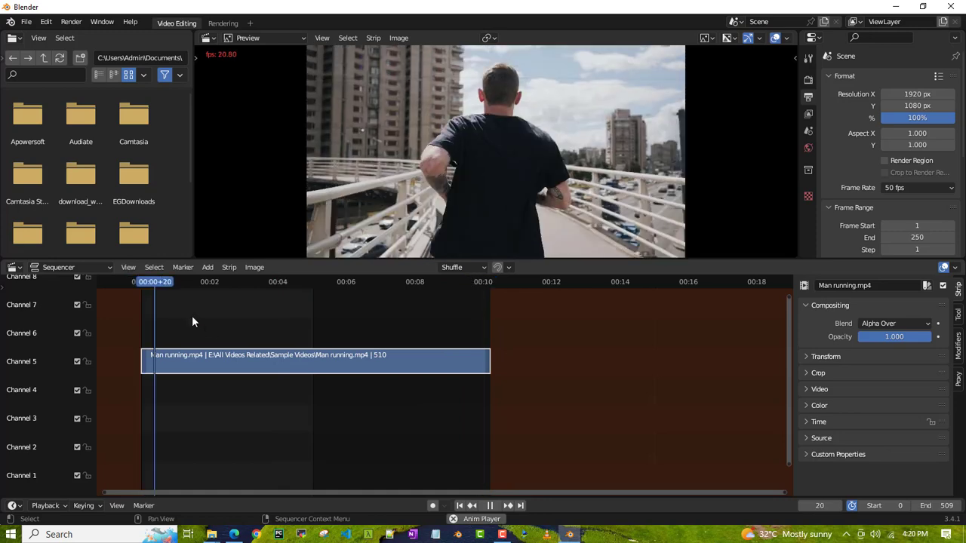
left_click(489, 506)
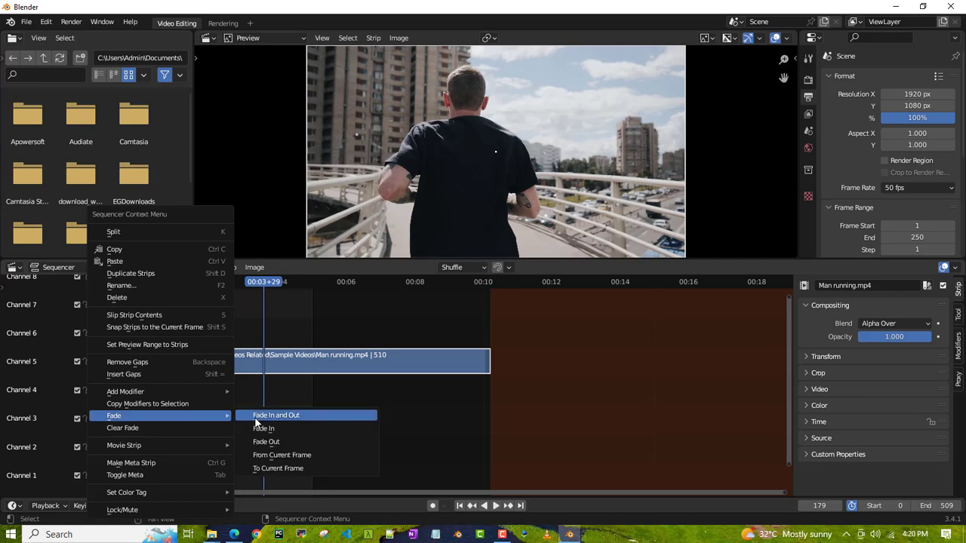
mouse_move(291, 441)
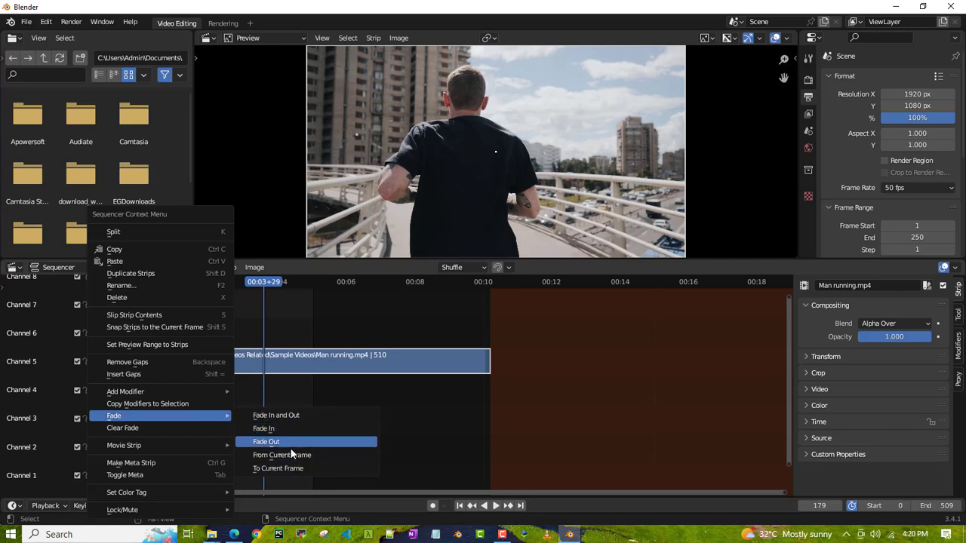
mouse_move(287, 422)
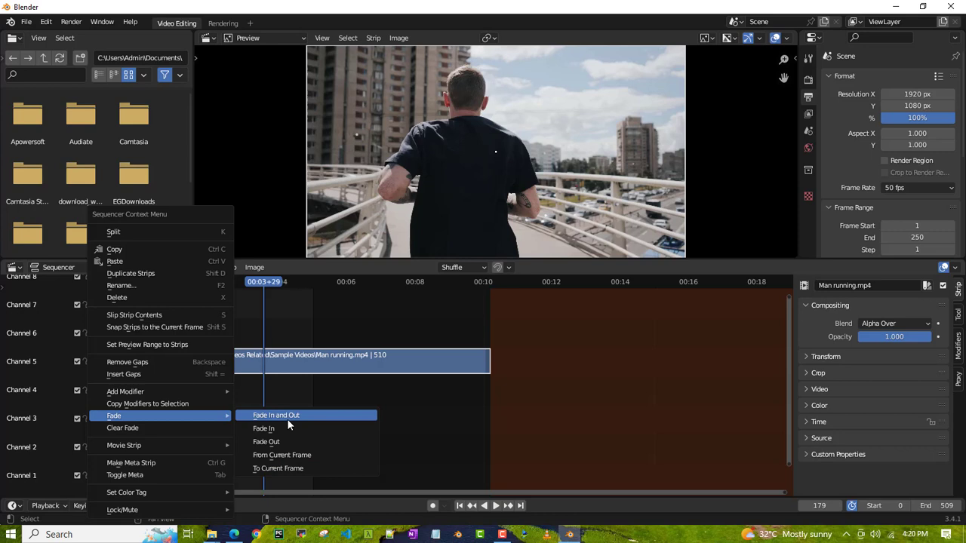
mouse_move(267, 442)
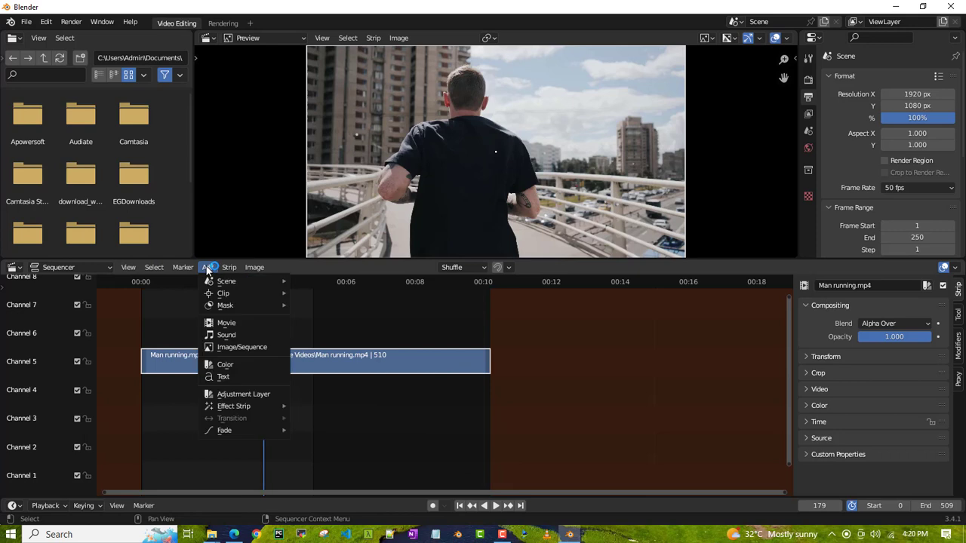
mouse_move(224, 430)
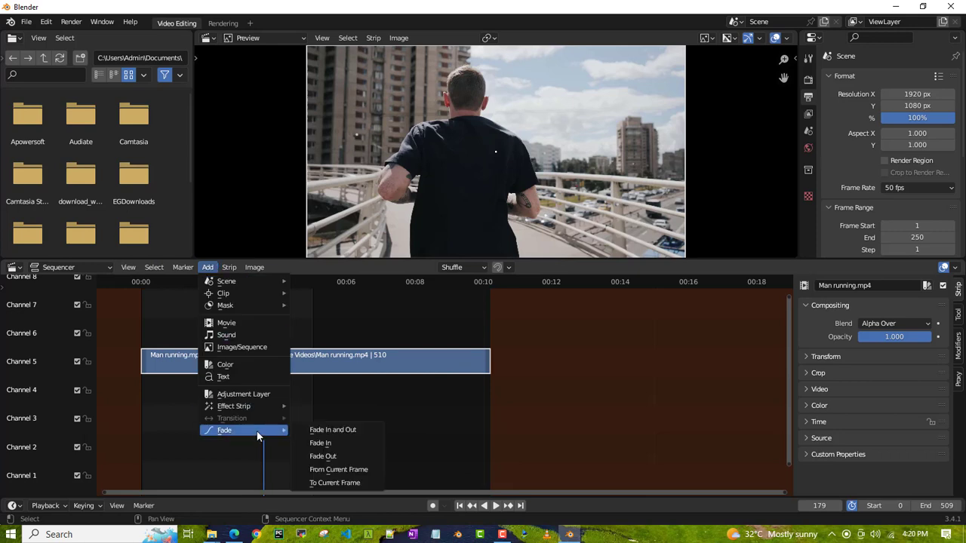
mouse_move(320, 443)
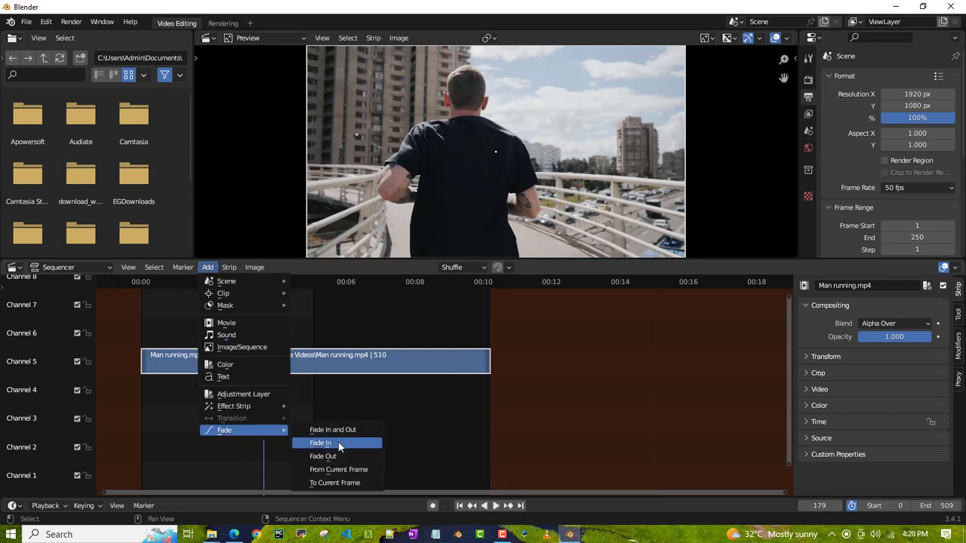
Apply Fade In to the running-man strip
left_click(320, 443)
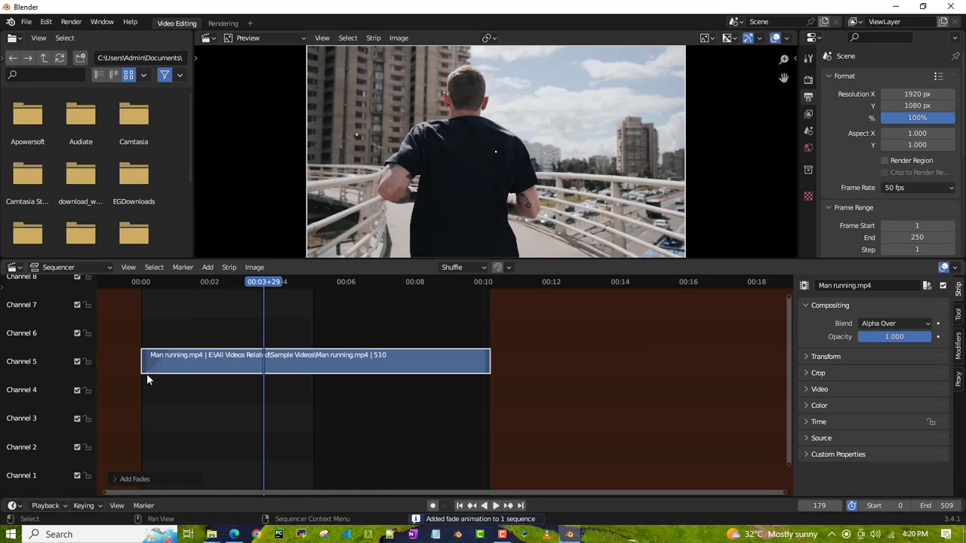
Replay from the first frame, apply Fade In and Out, then Clear Fade
left_click(459, 505)
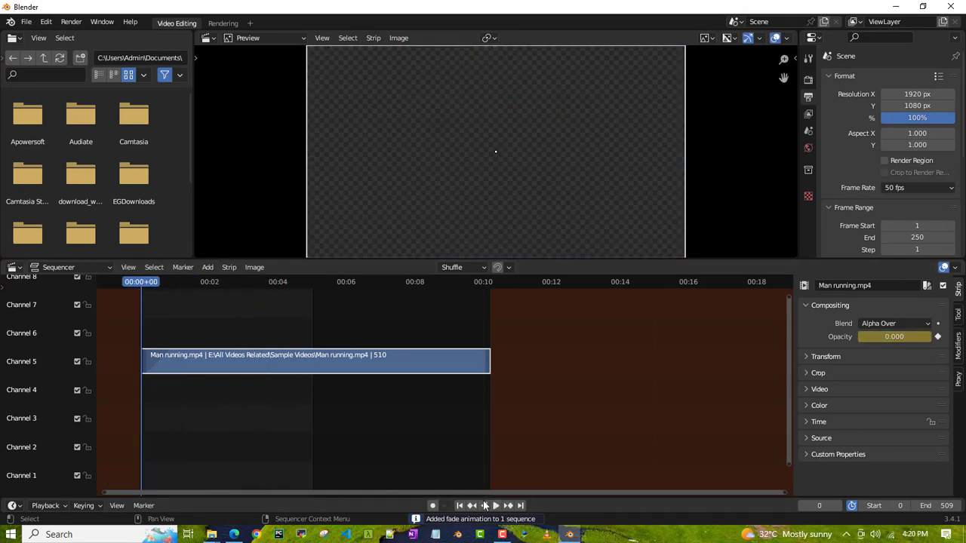
left_click(489, 505)
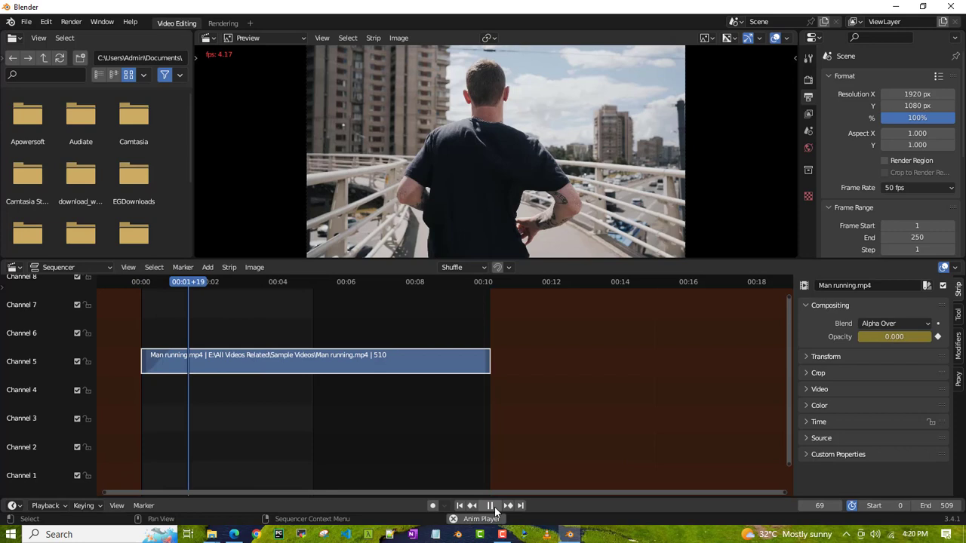
right_click(227, 355)
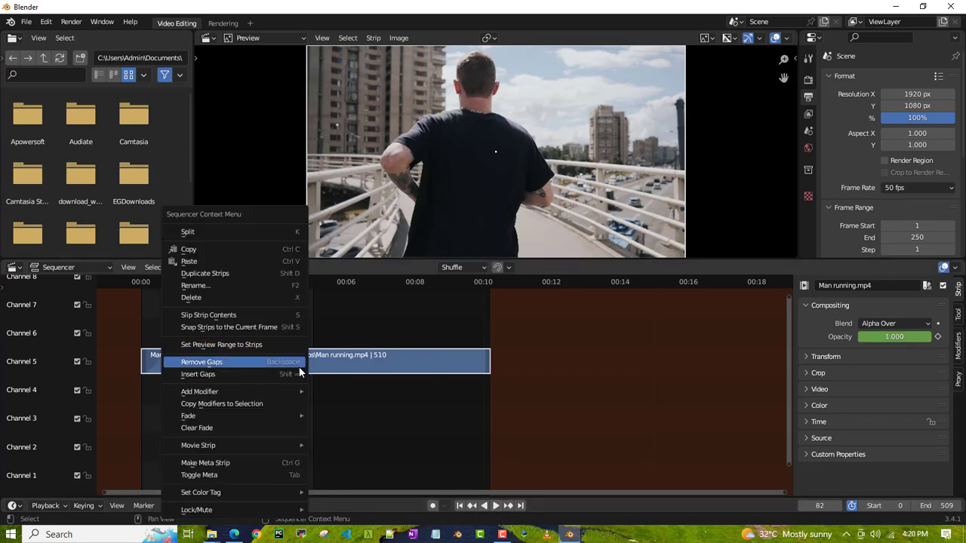
mouse_move(188, 415)
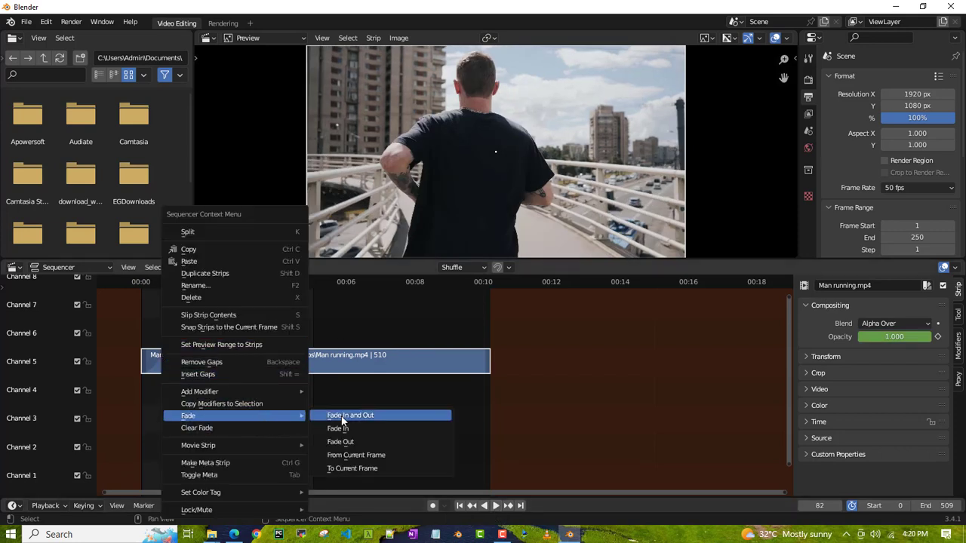
left_click(350, 415)
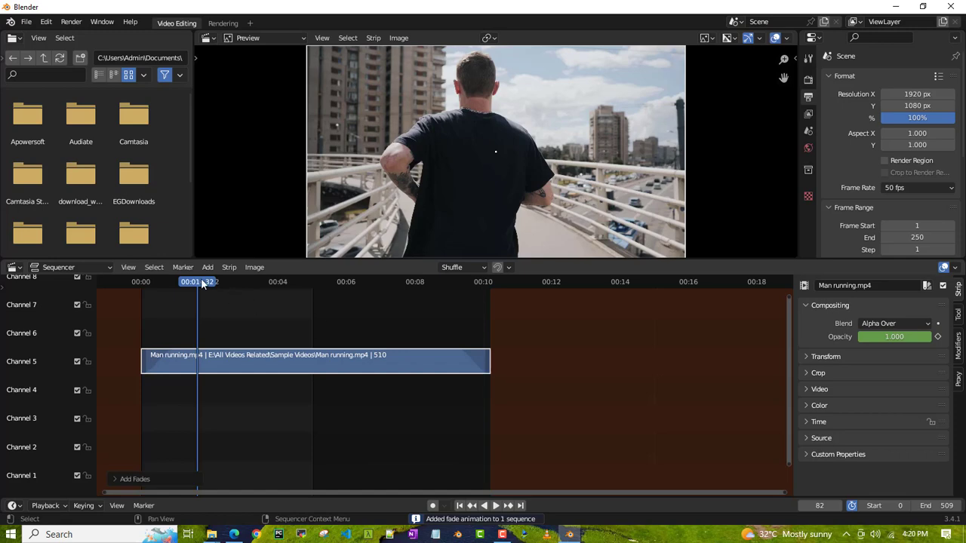
left_click(484, 506)
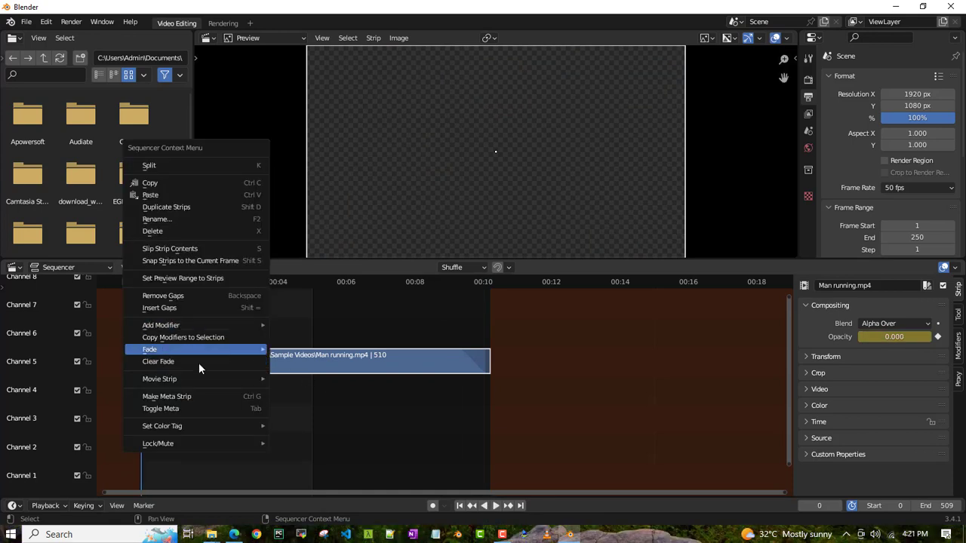
left_click(158, 361)
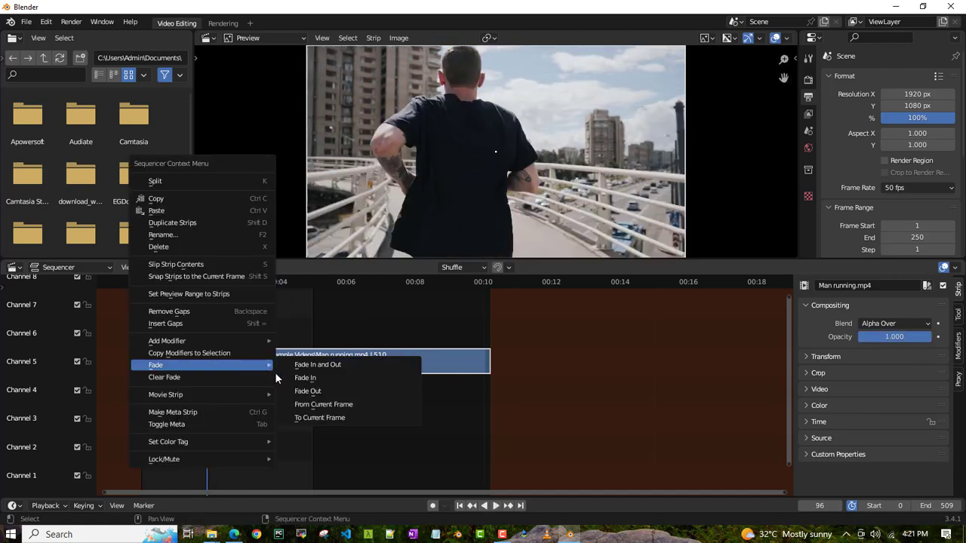
Apply Fade In and Out to the running-man strip, with its first frame transparent
left_click(316, 364)
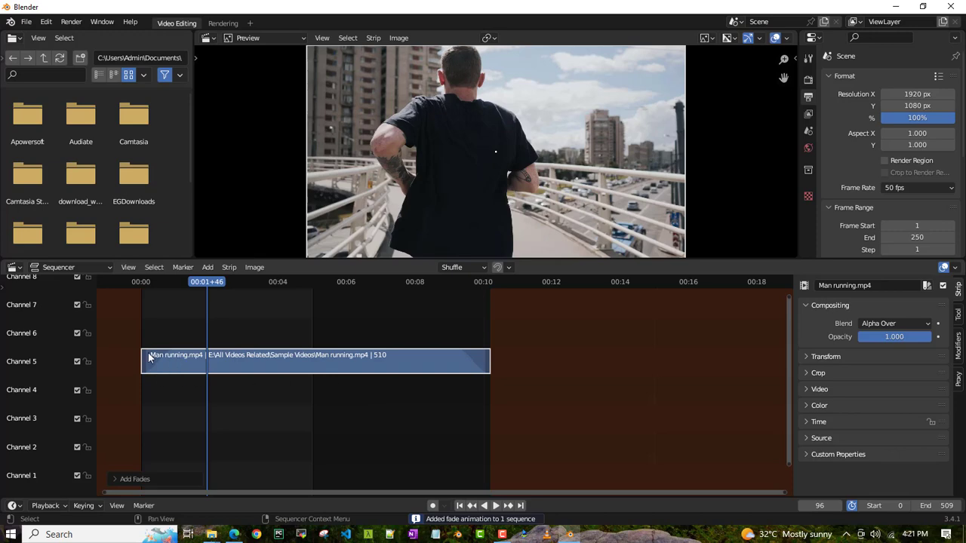
mouse_move(439, 381)
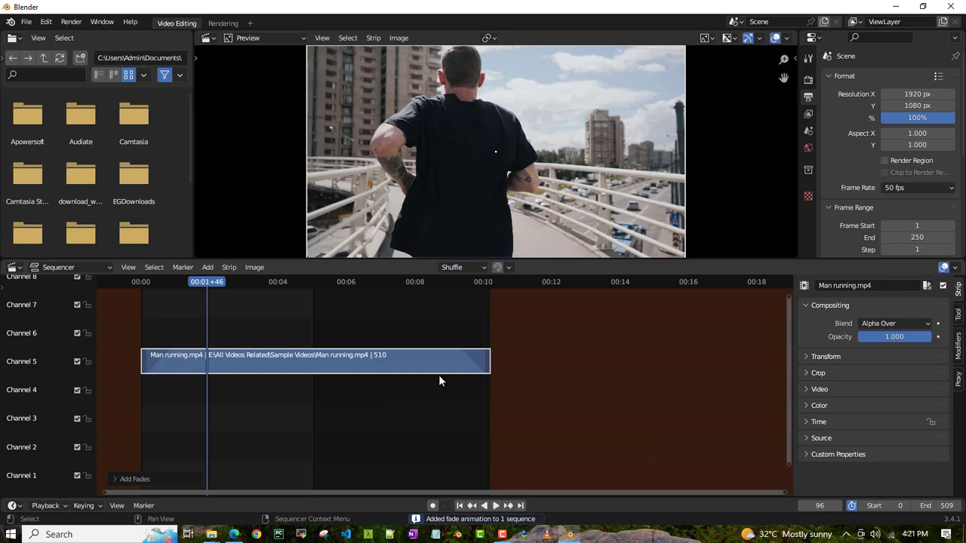
left_click(473, 506)
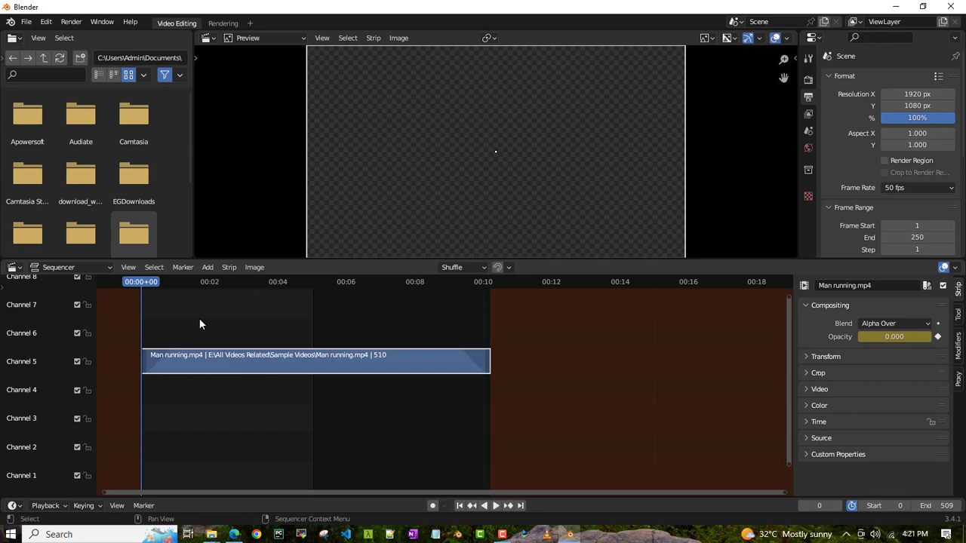
Add a pale pink color strip and lengthen it at the timeline start
left_click(208, 267)
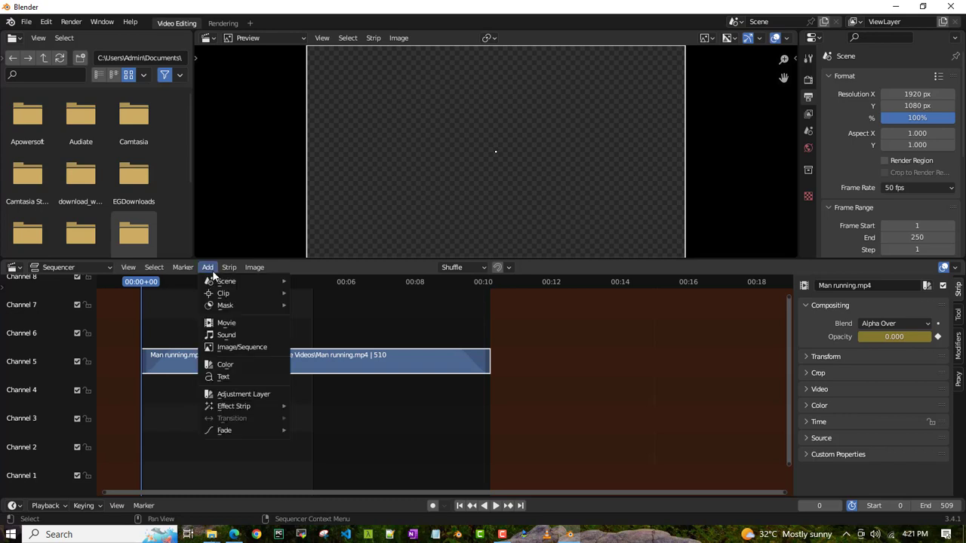
mouse_move(225, 364)
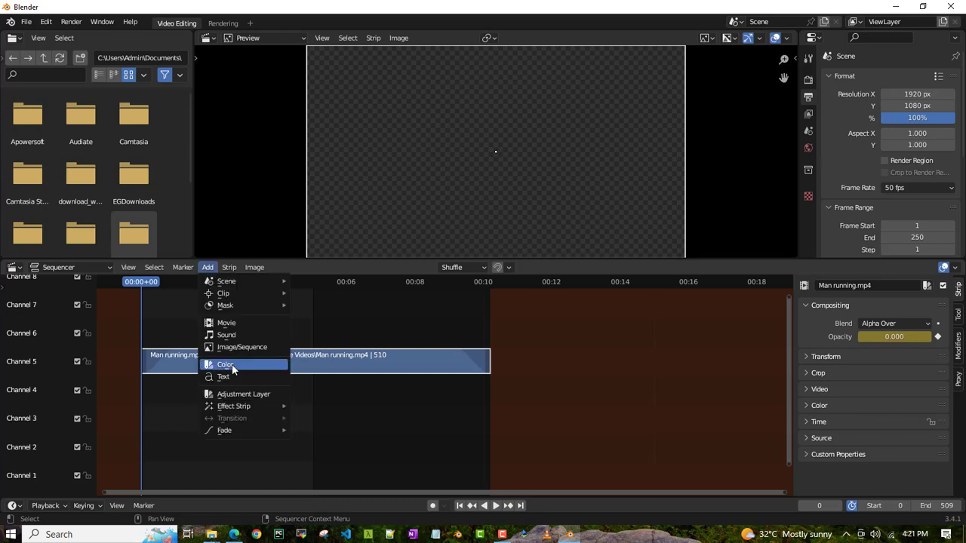
left_click(225, 365)
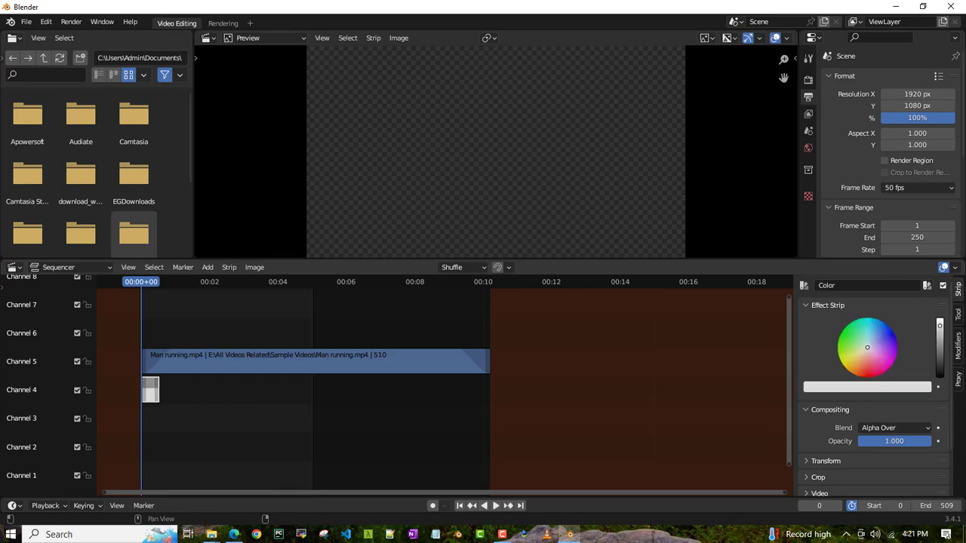
left_click(860, 325)
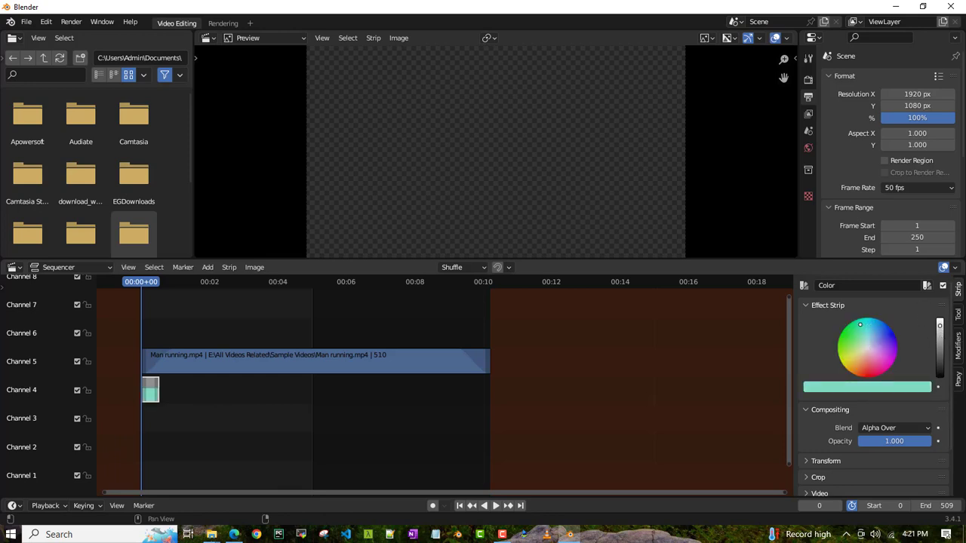
left_click(150, 389)
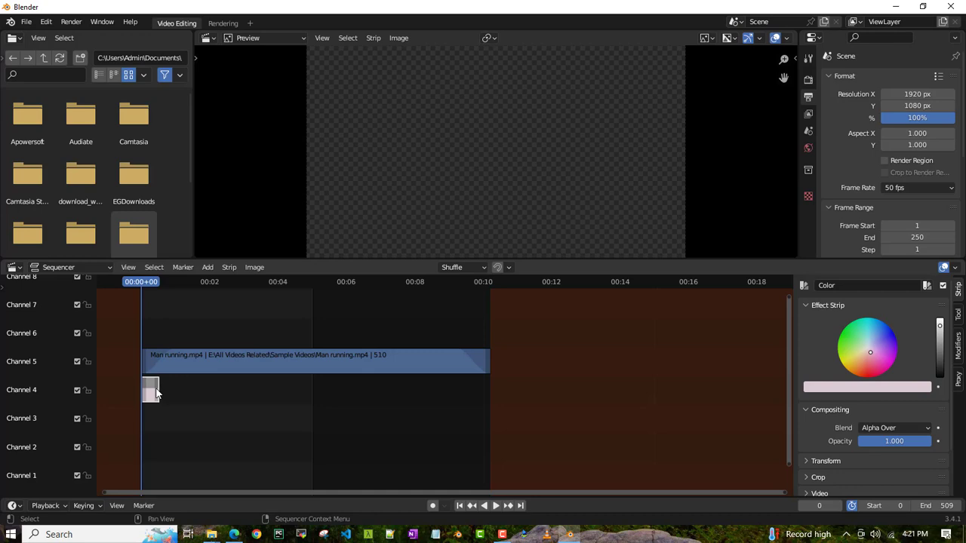
left_click_drag(150, 388, 164, 388)
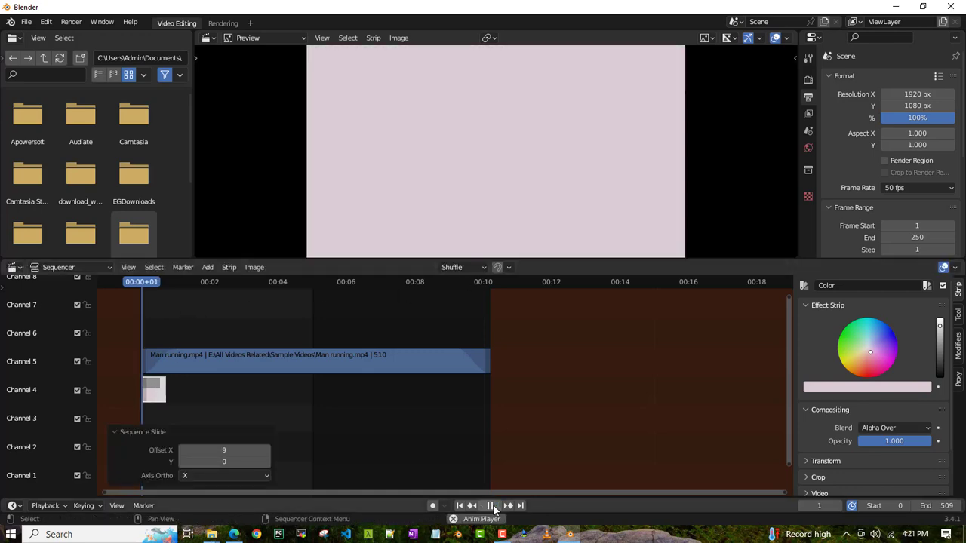
left_click(489, 506)
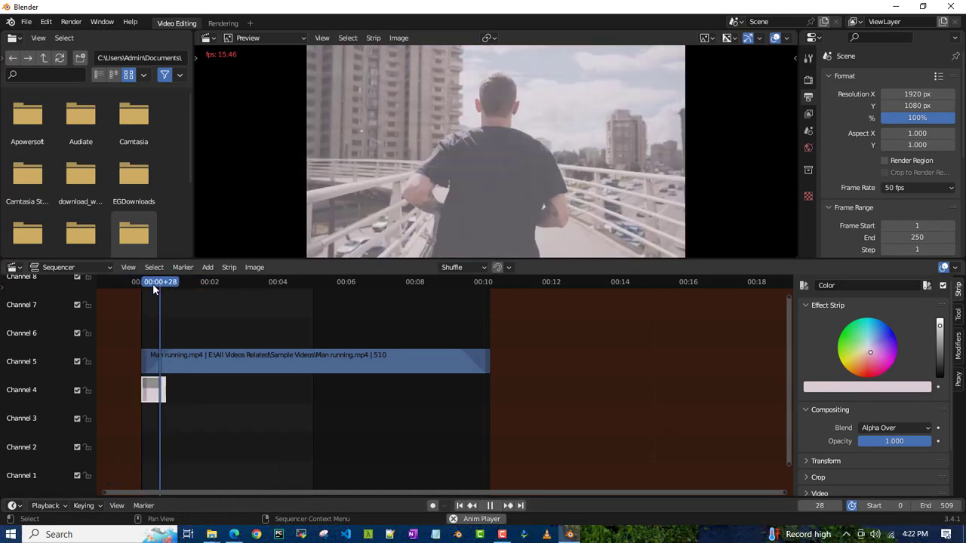
left_click_drag(160, 282, 151, 282)
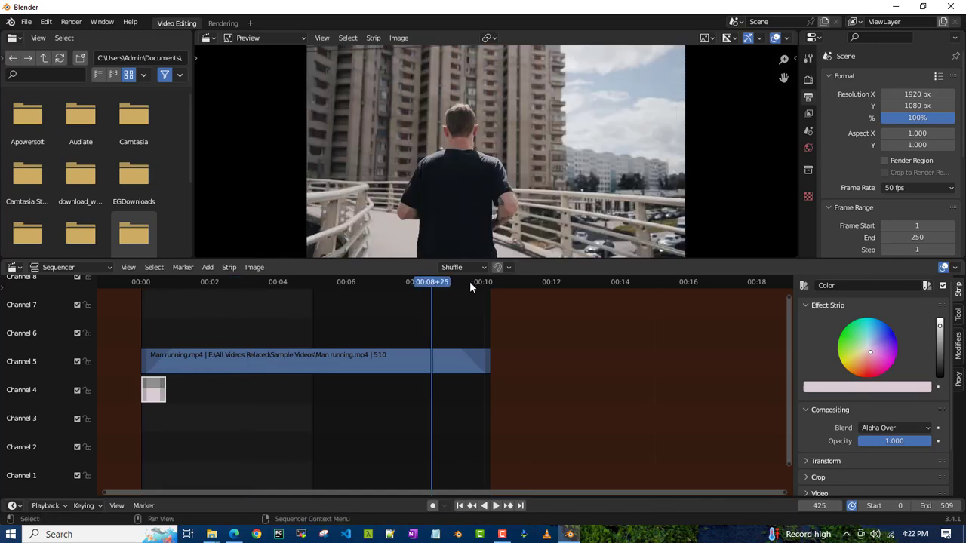
Place the pasted pink strip near the clip's end and play back the ending
left_click(483, 506)
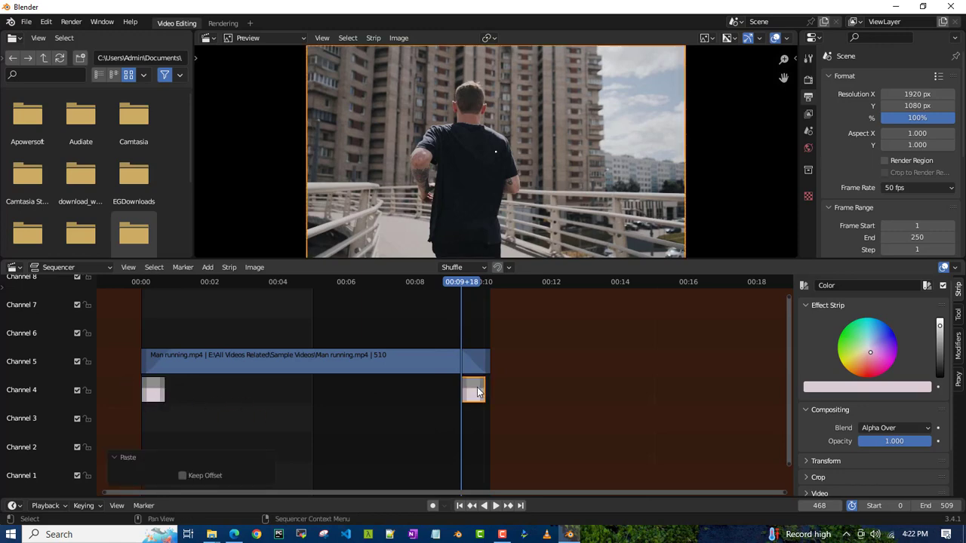
left_click(489, 506)
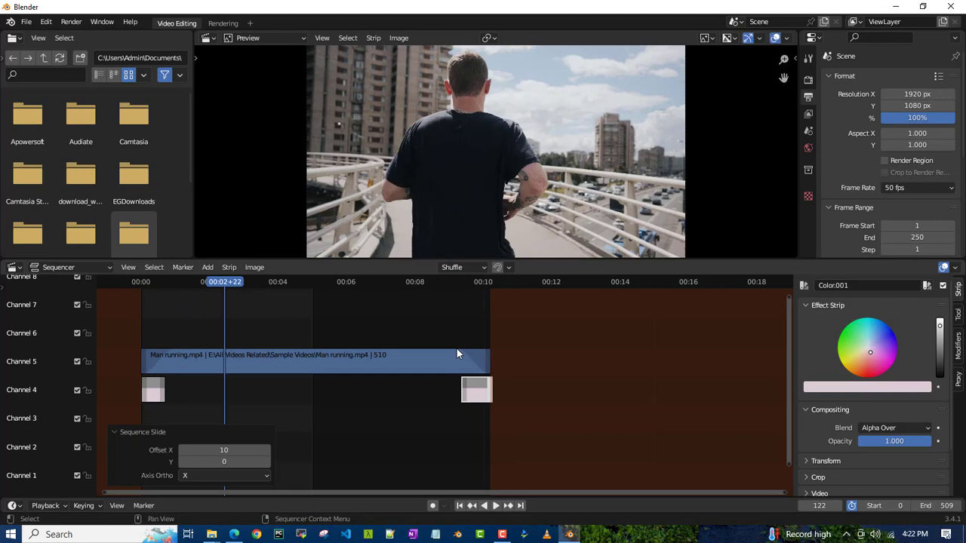
left_click(489, 505)
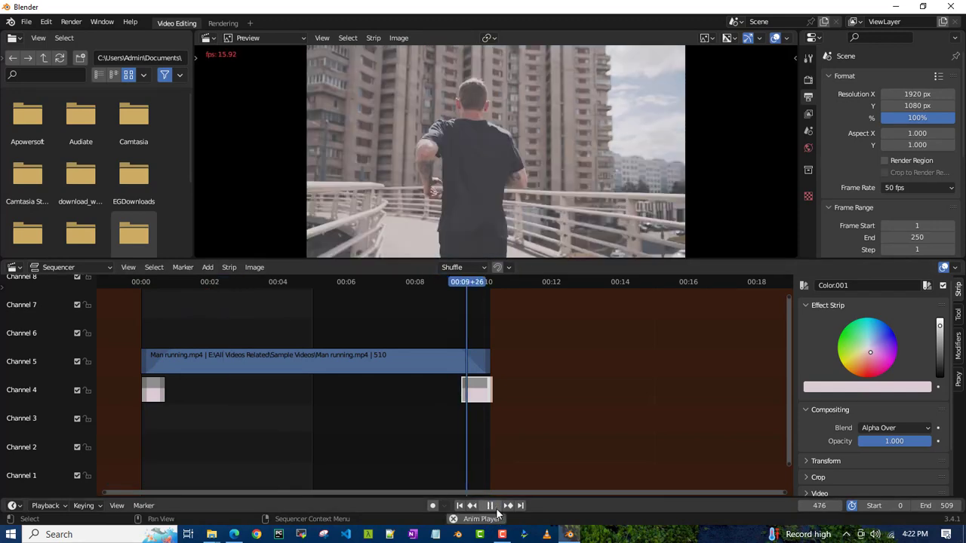